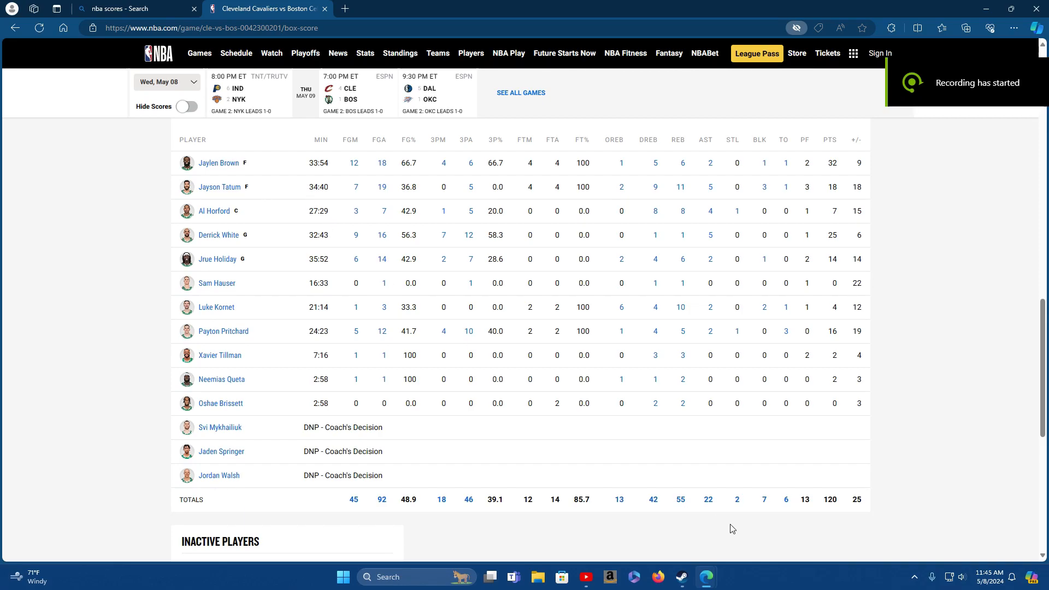
mouse_move(717, 518)
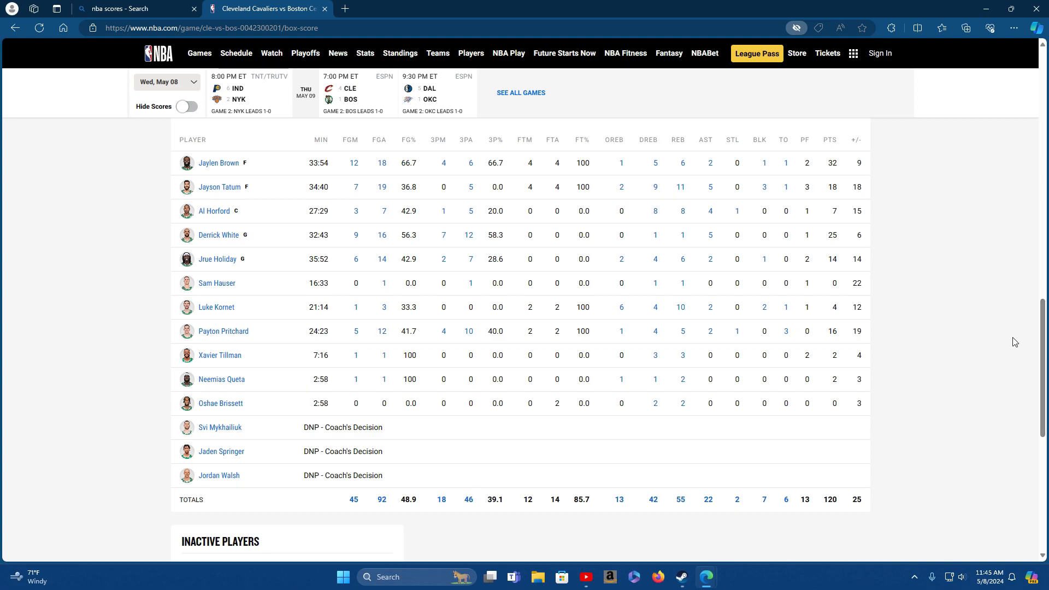
mouse_move(932, 386)
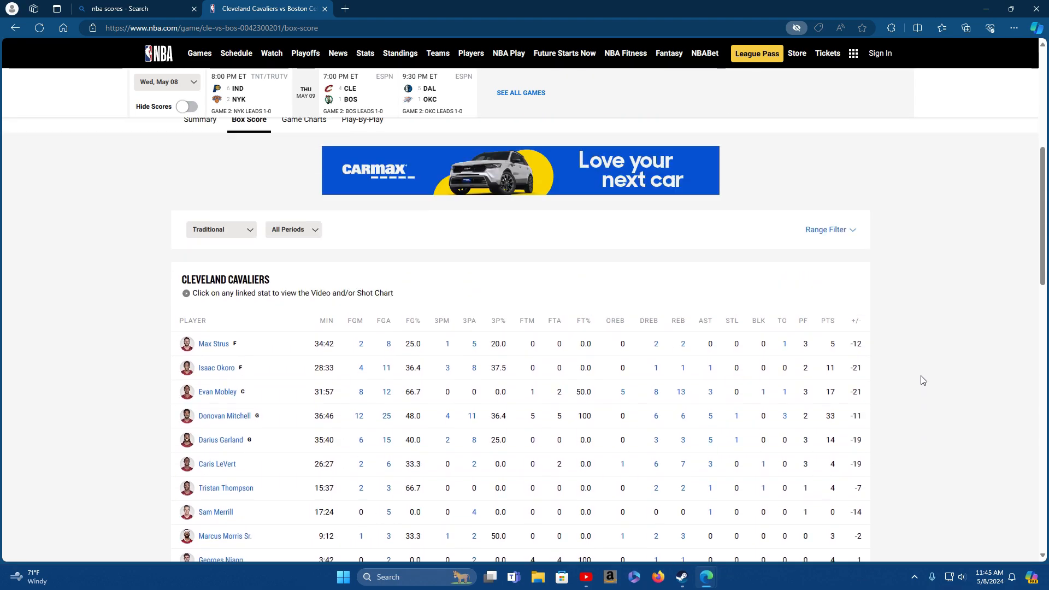
Step: Scroll through Cleveland's player stats and 95-point totals, then back up to the 'Celtics cruise to 1-0 lead' header
scroll(down, 3)
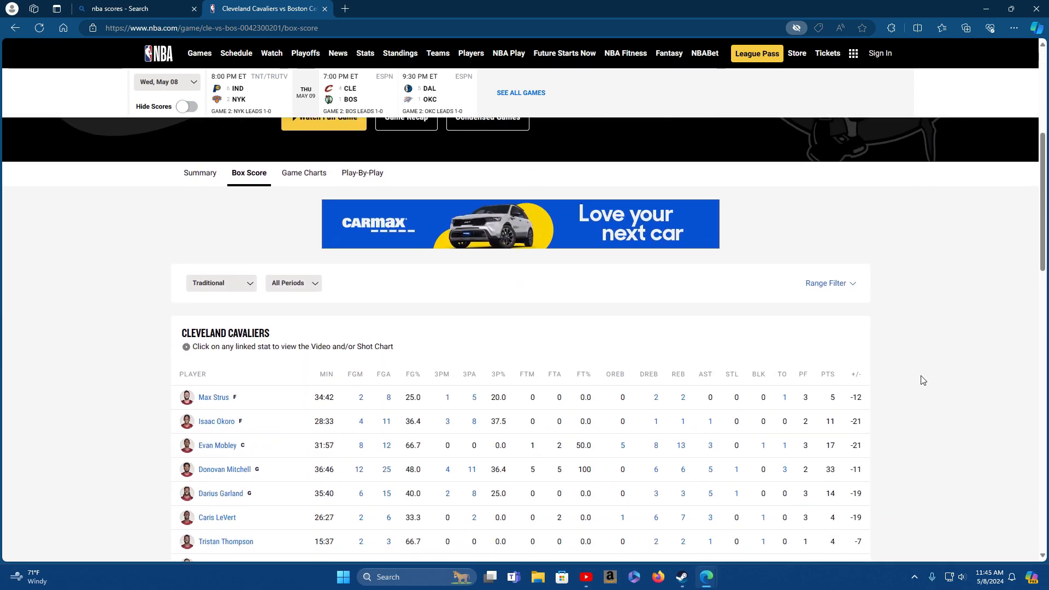
scroll(down, 3)
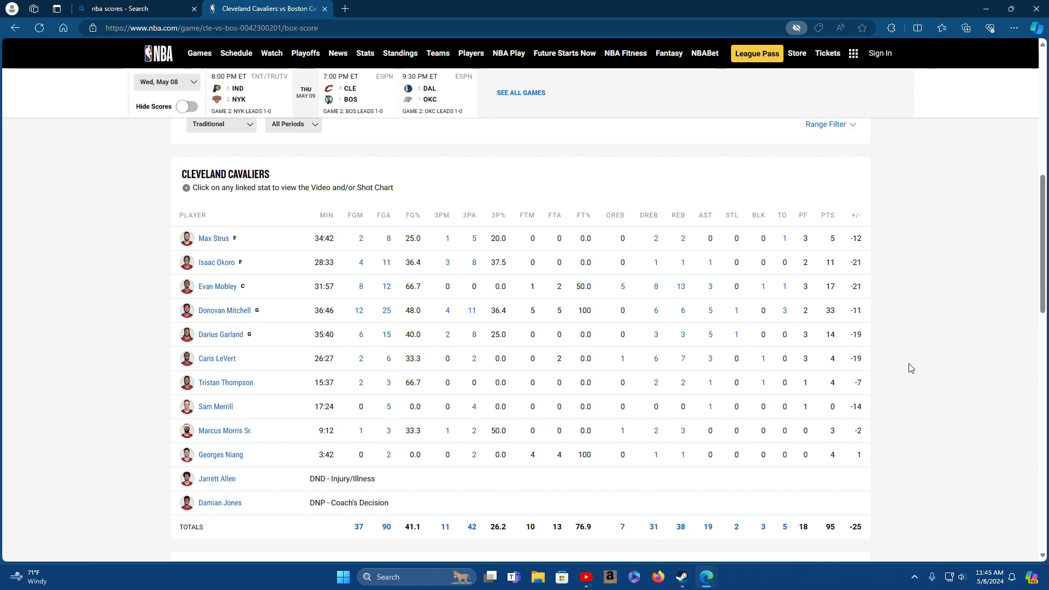
mouse_move(899, 342)
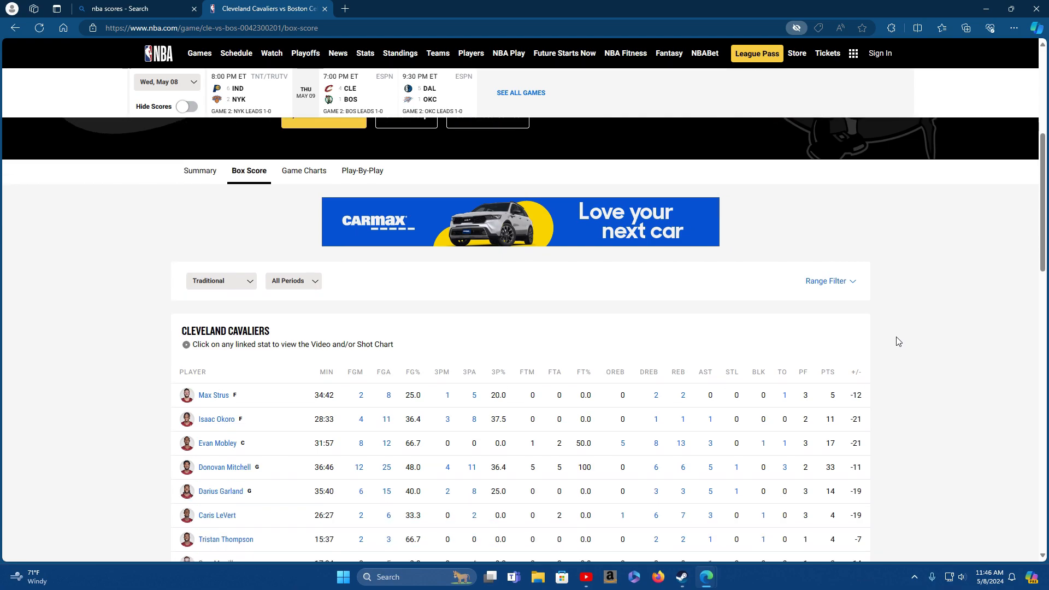
scroll(up, 3)
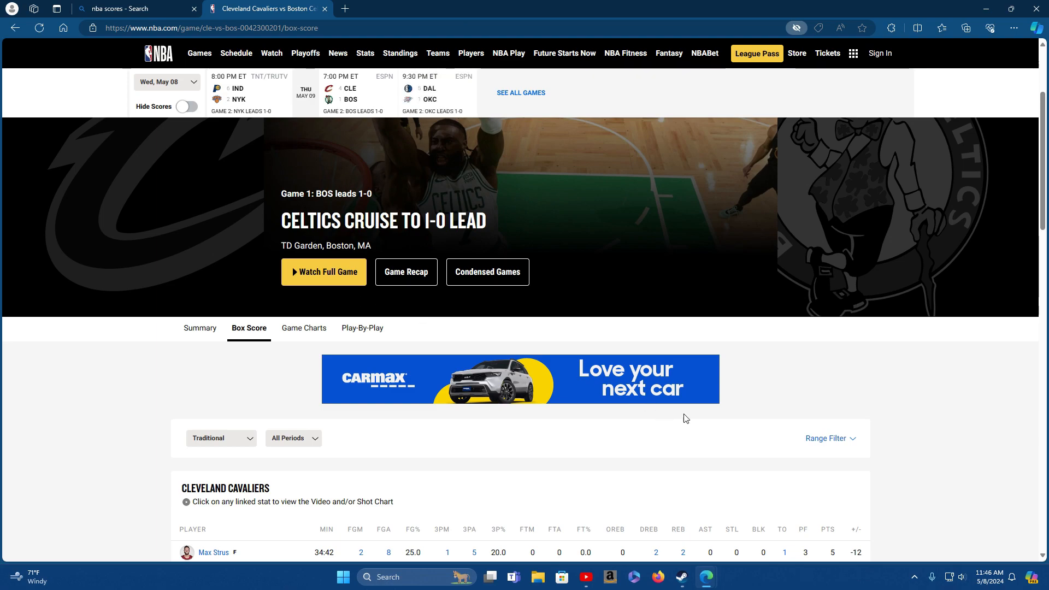
mouse_move(872, 460)
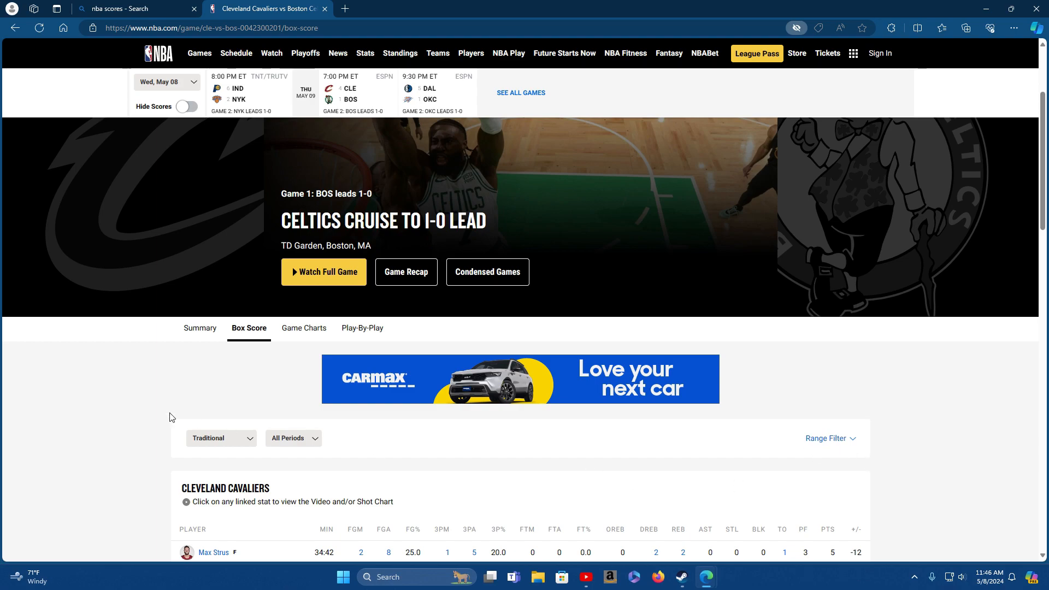
scroll(down, 3)
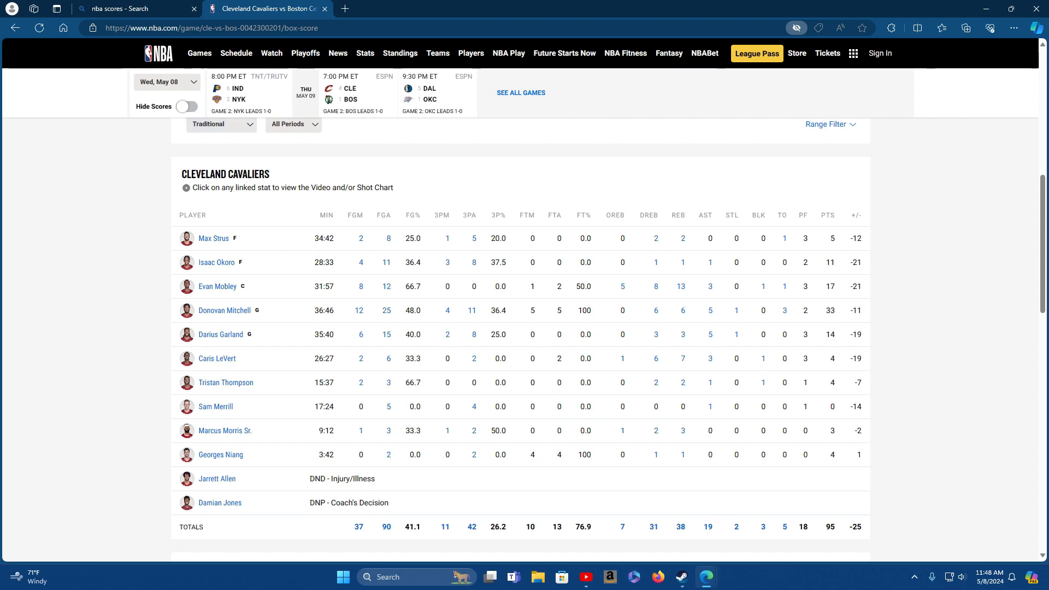
mouse_move(59, 368)
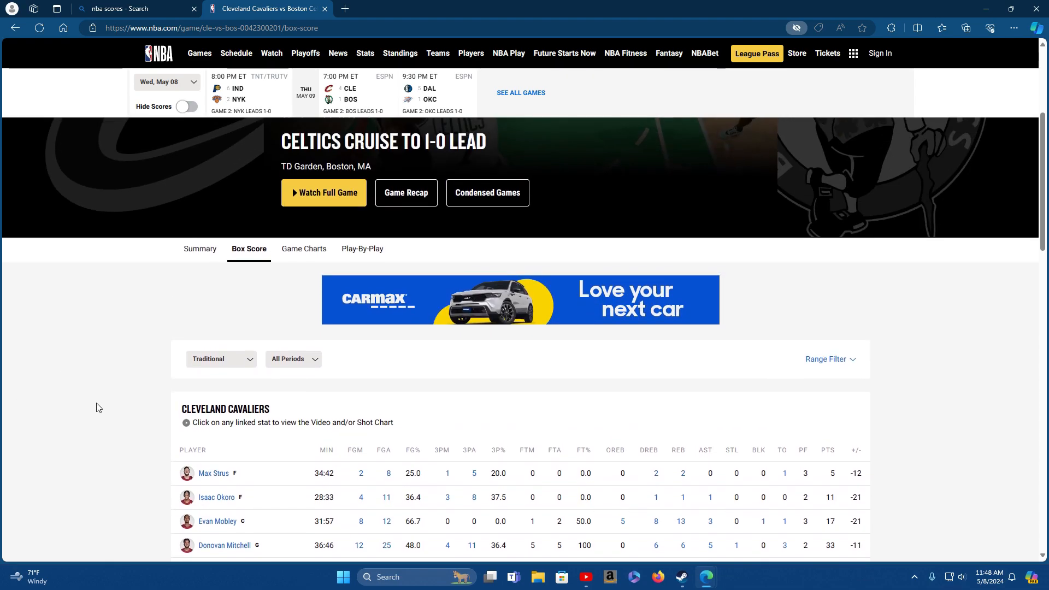
Step: Open Isaac Okoro's player profile from his name in the Cavaliers box score table
scroll(down, 3)
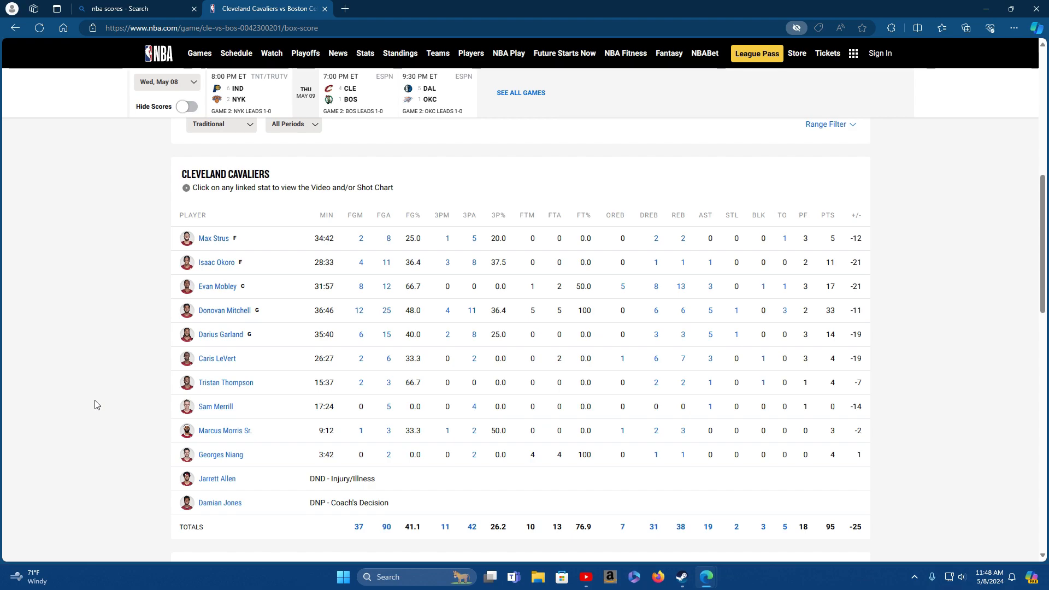
mouse_move(225, 267)
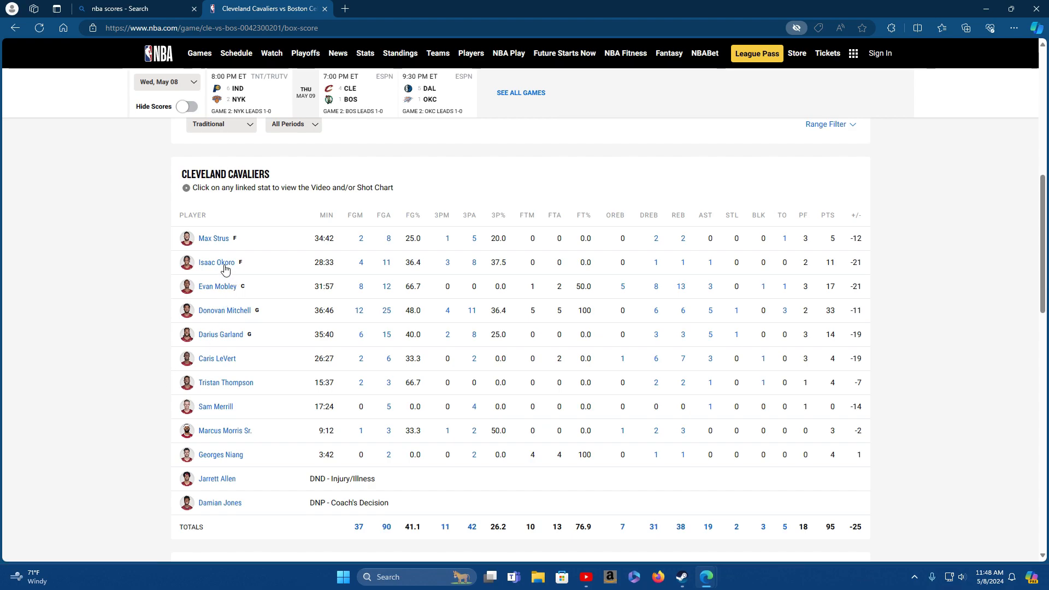
click(215, 263)
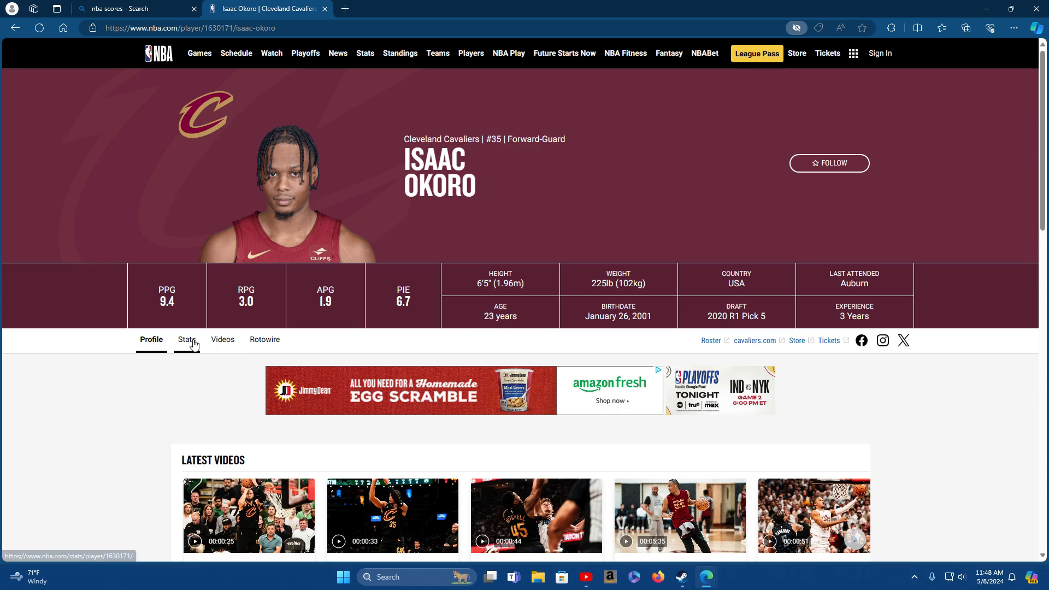
Step: Switch to Isaac Okoro's Stats page and dismiss the NBA App download popup
click(186, 339)
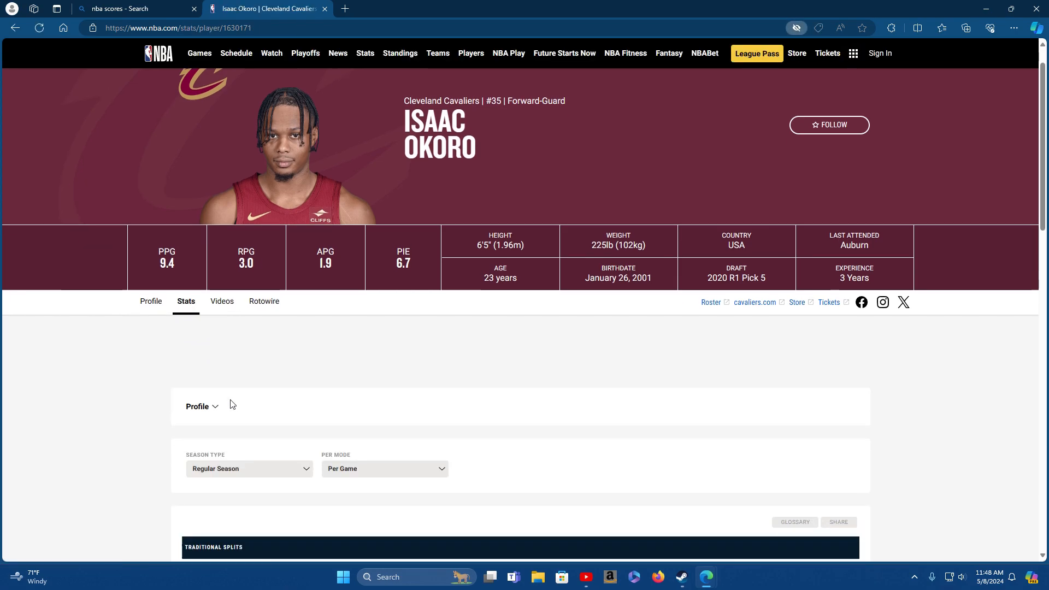
scroll(down, 3)
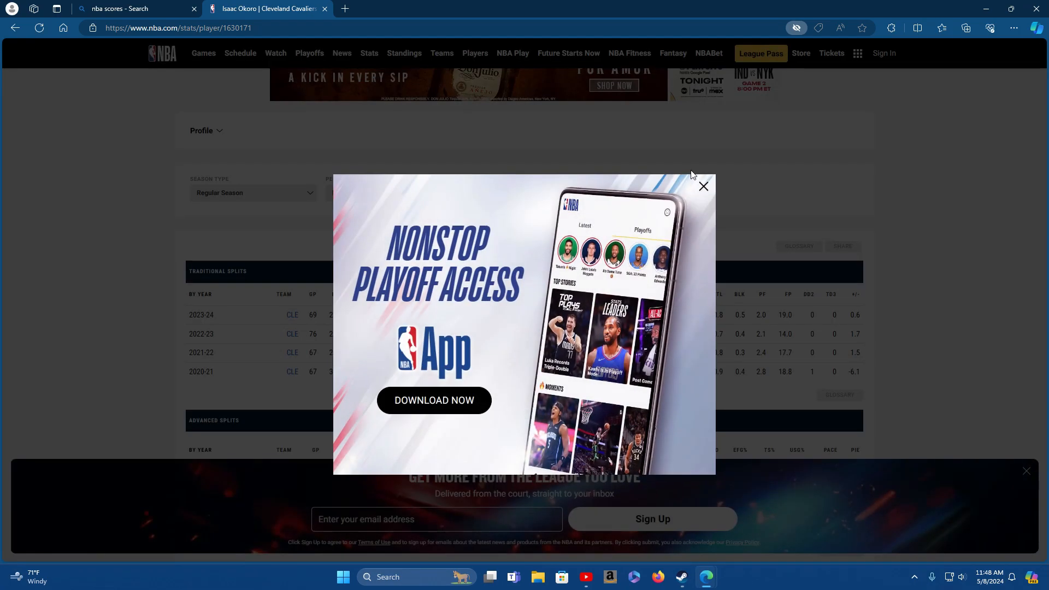
click(703, 187)
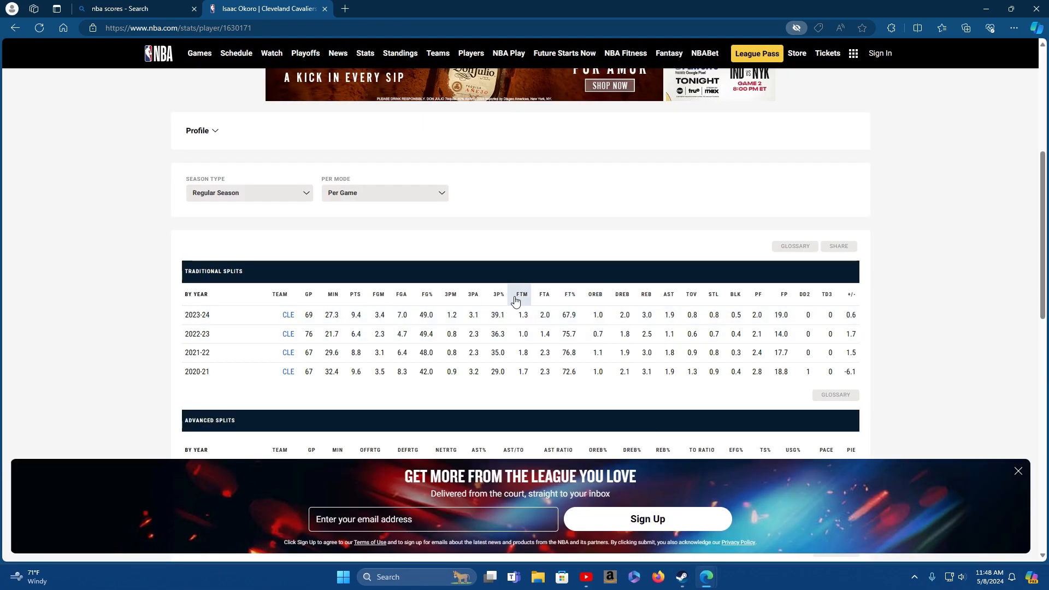
Step: Scroll through his traditional, advanced and misc splits for 2020-21 through 2023-24
scroll(down, 3)
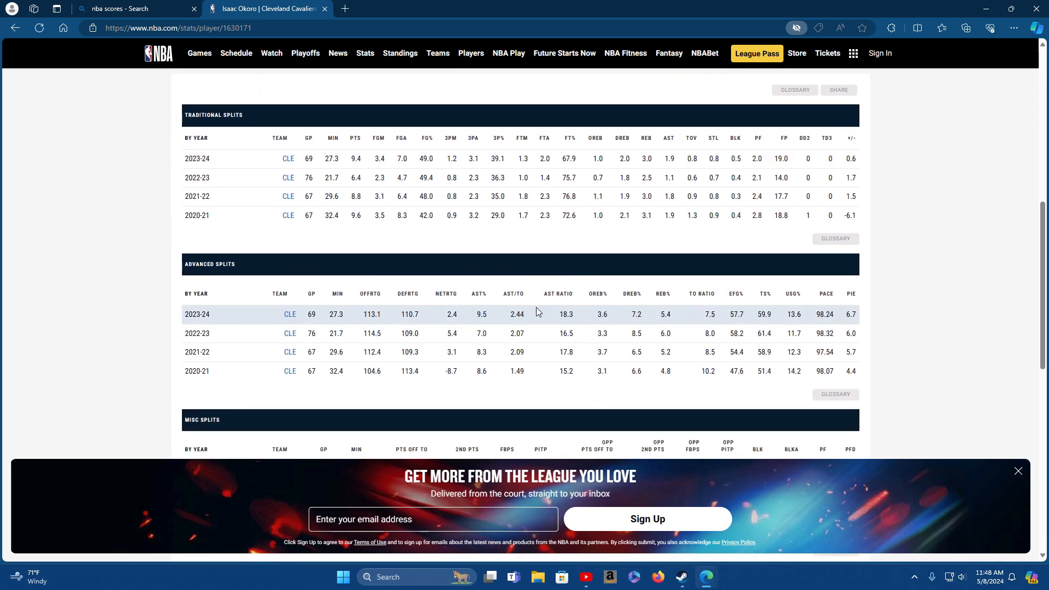
scroll(down, 3)
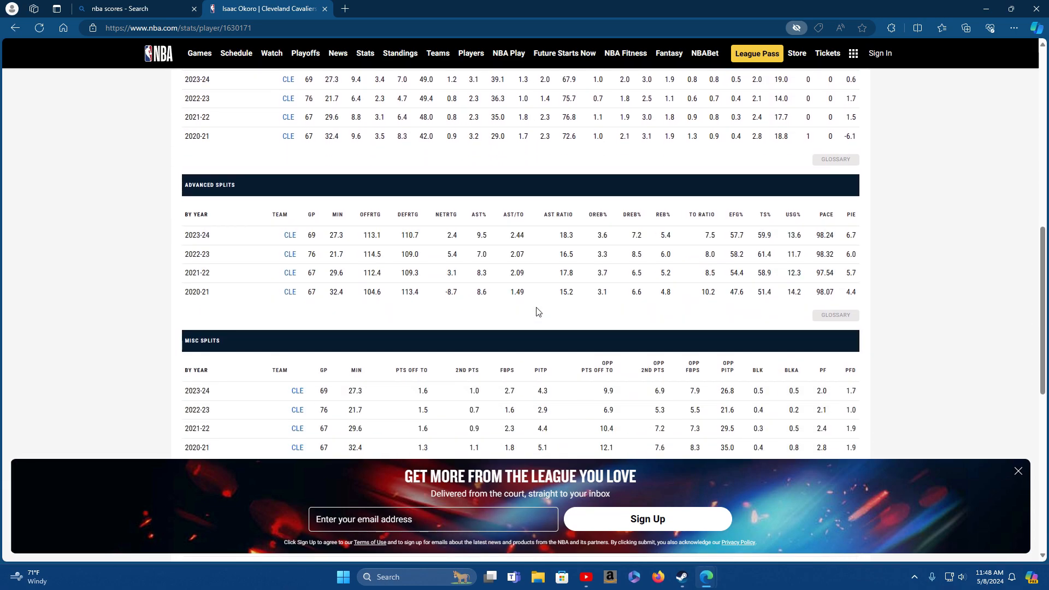
scroll(down, 3)
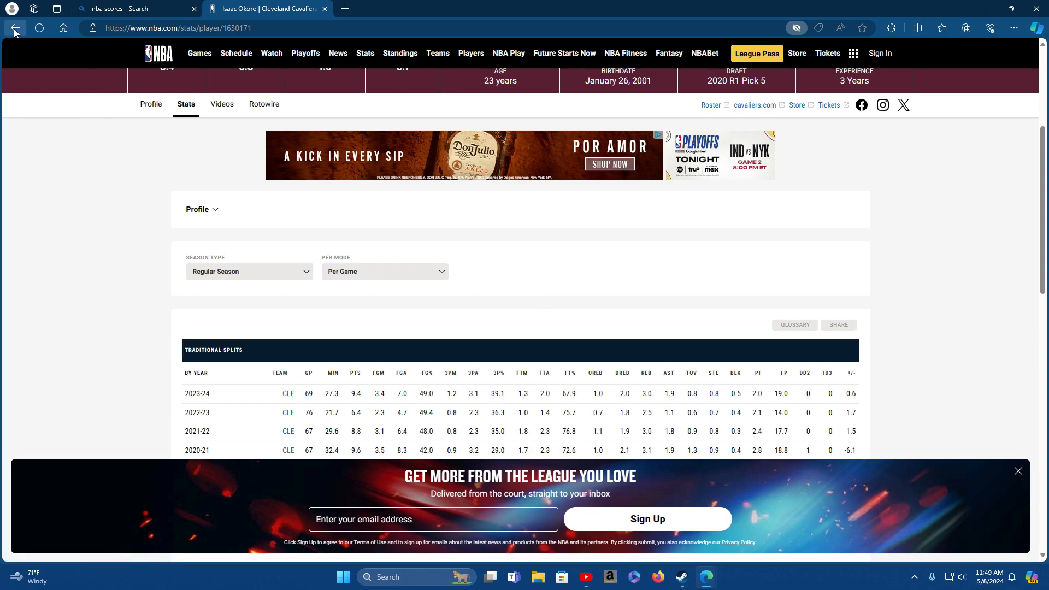
Step: Return to the Cavaliers vs Celtics box score and scroll down to Boston's table led by Jaylen Brown's 32 points
click(15, 27)
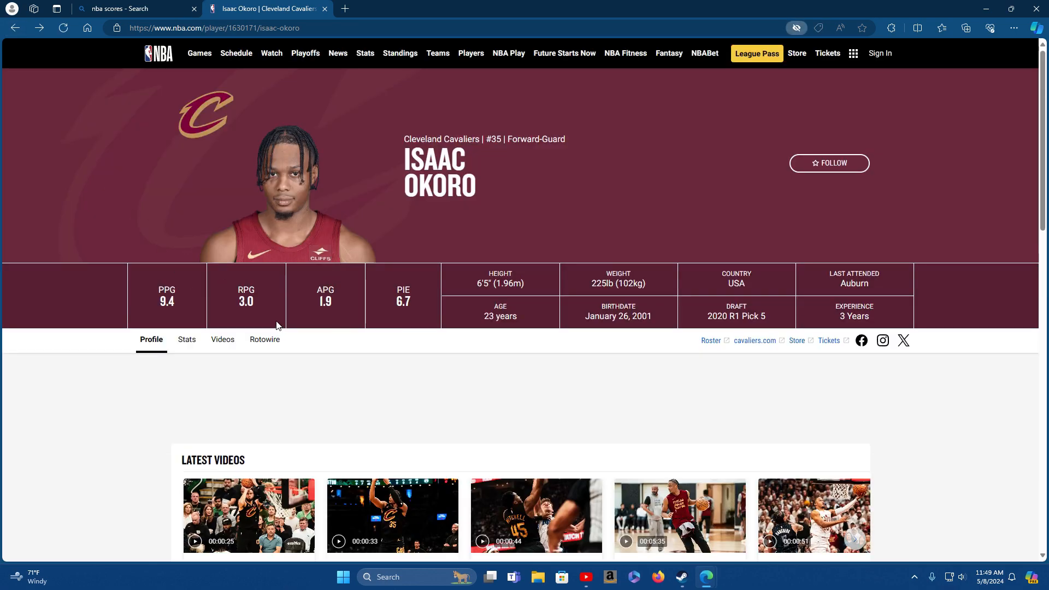
scroll(down, 3)
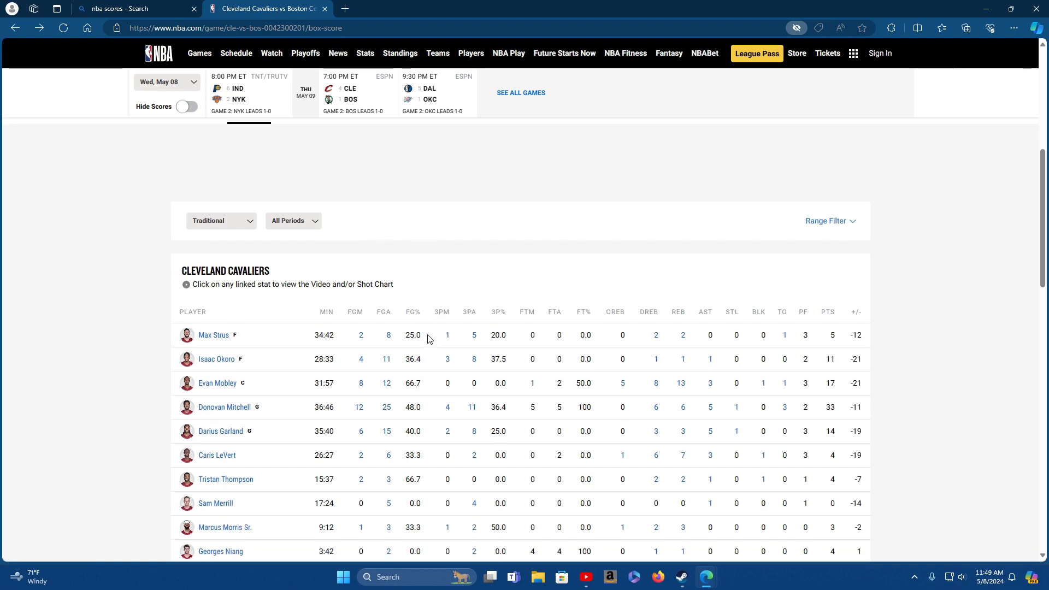
scroll(down, 3)
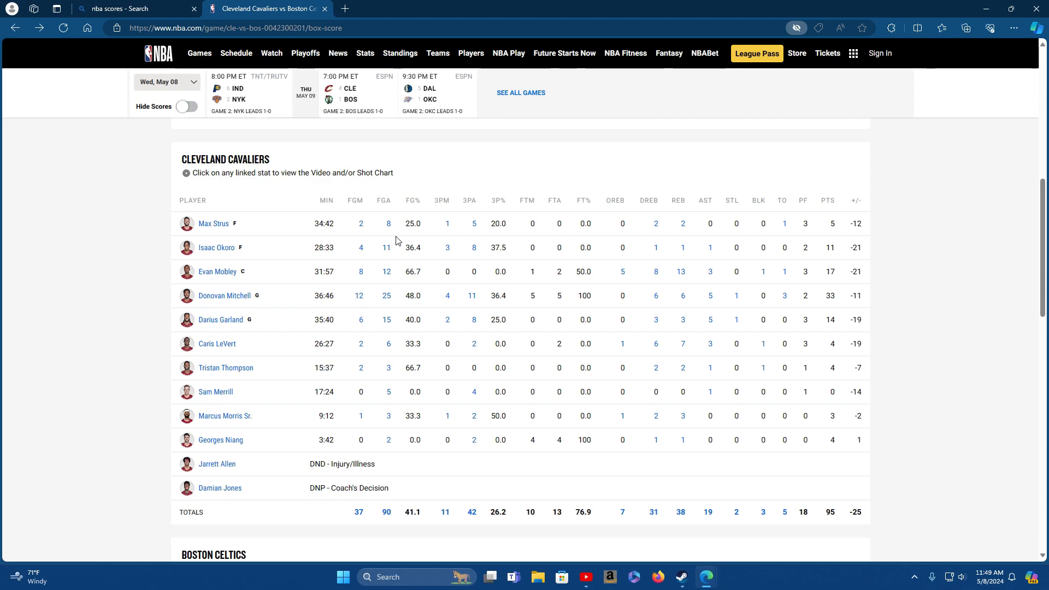
mouse_move(134, 299)
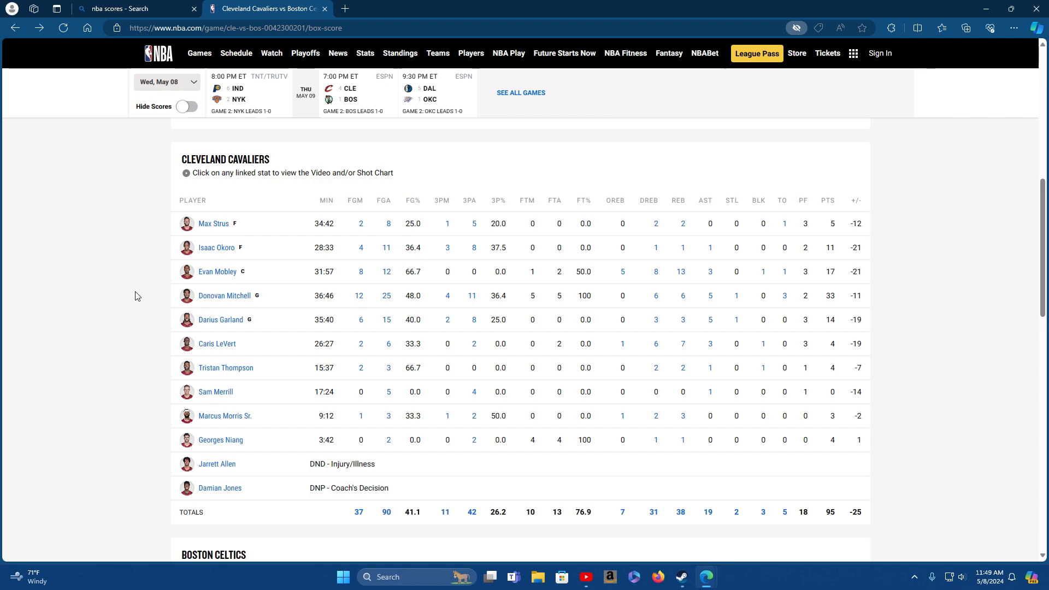
scroll(down, 3)
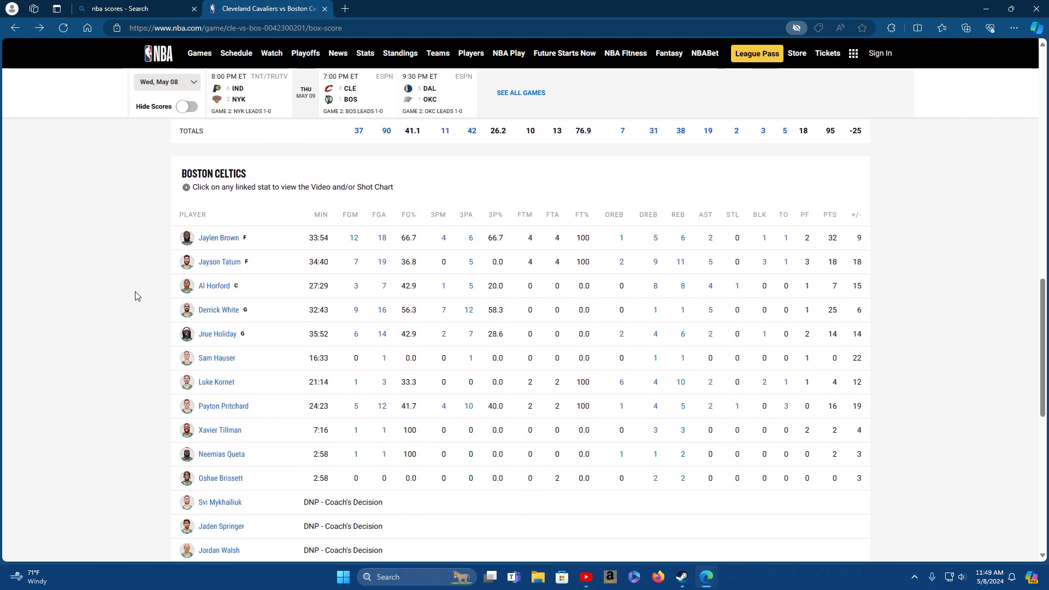
Step: Scroll through Boston's 120-point totals and inactive players list, then back up toward Cleveland's totals
scroll(down, 3)
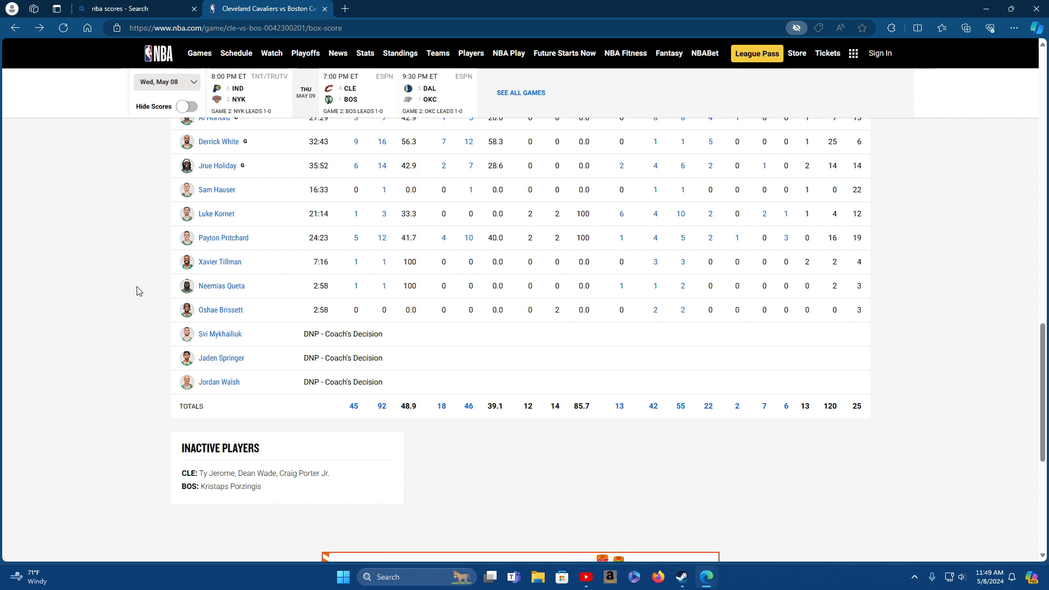
scroll(down, 3)
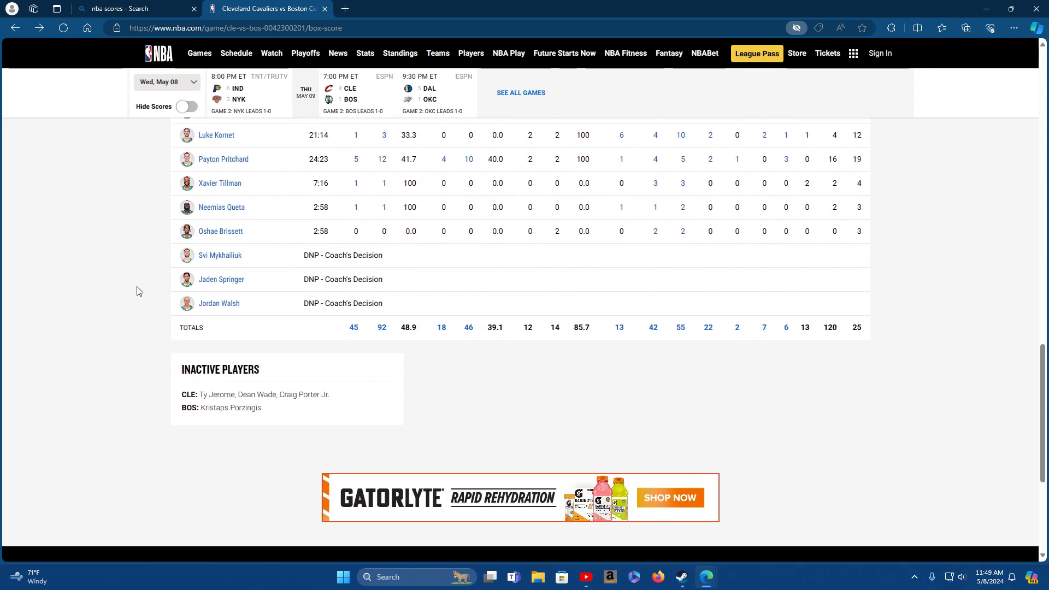
mouse_move(140, 288)
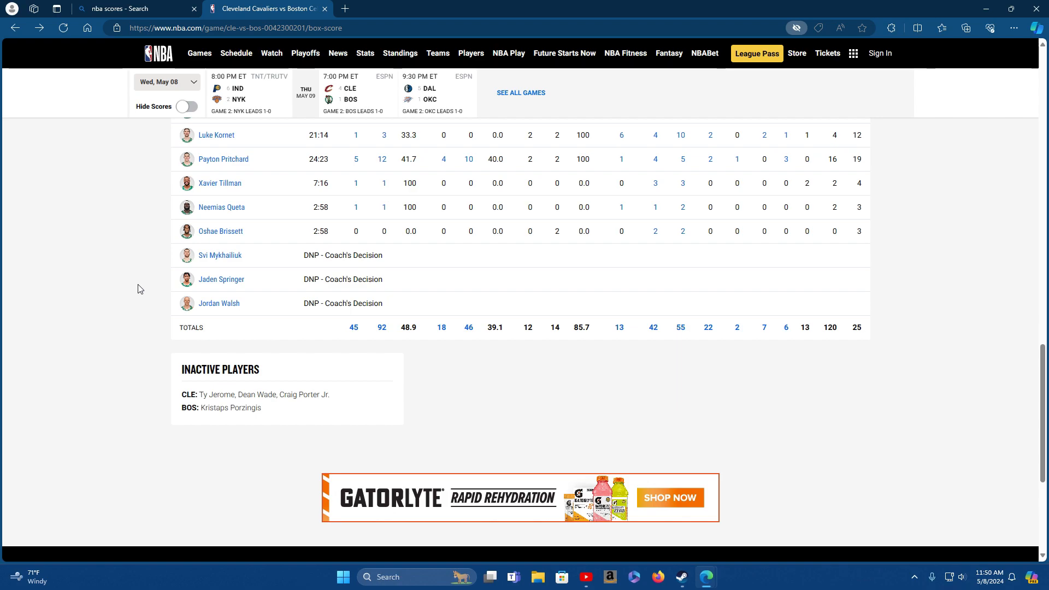
scroll(up, 3)
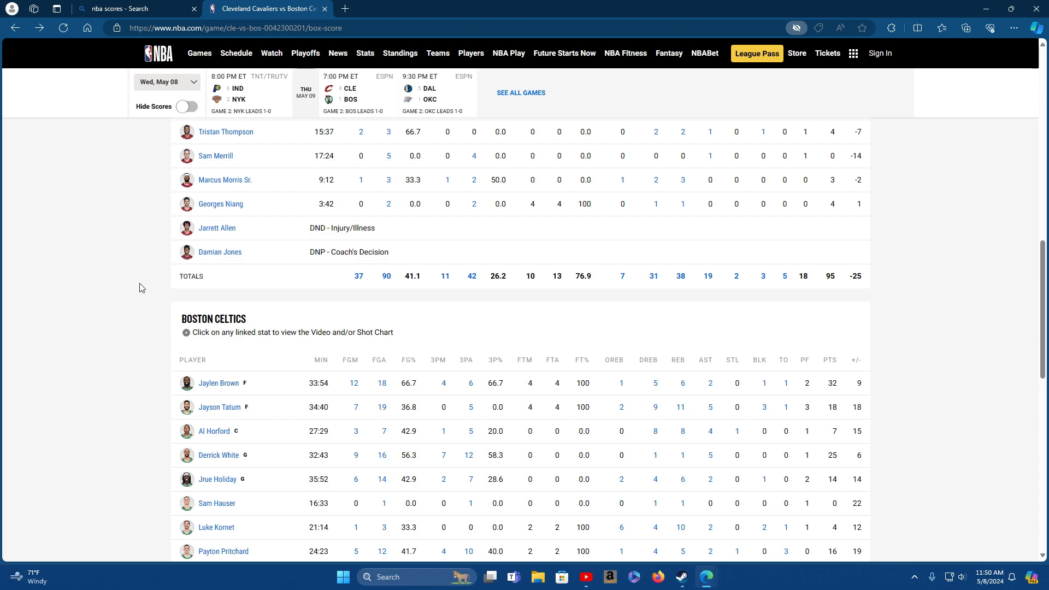
mouse_move(166, 332)
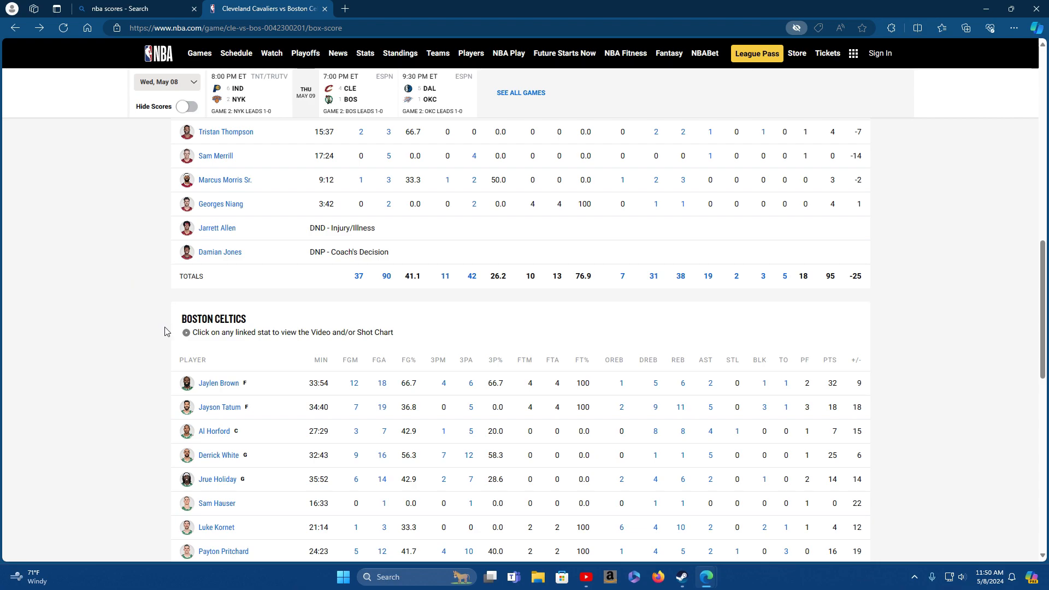
Step: Scroll down through the Boston Celtics player stats from the starters to the Totals row
scroll(down, 3)
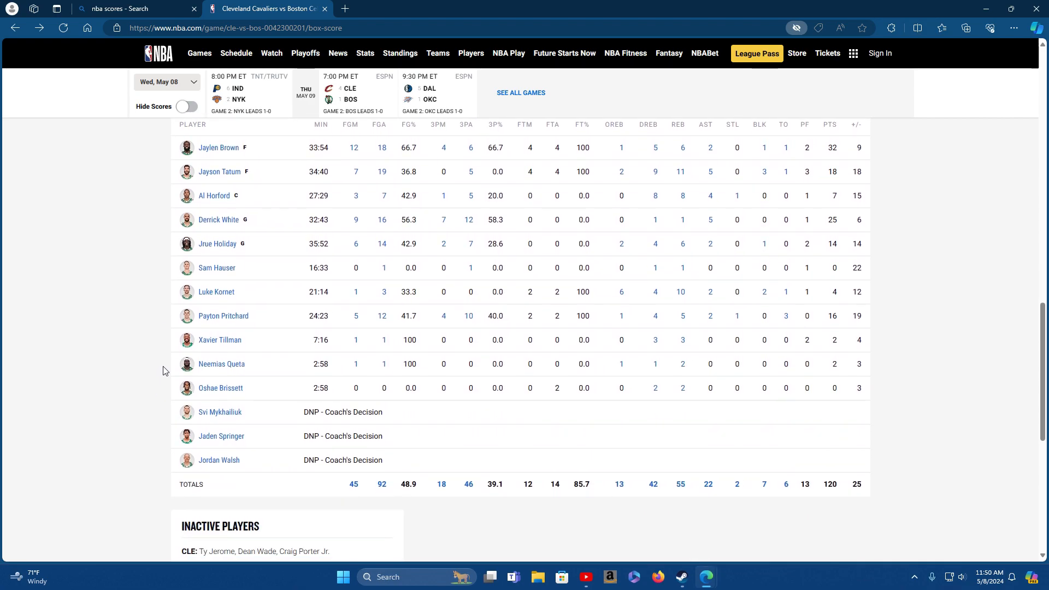
mouse_move(151, 319)
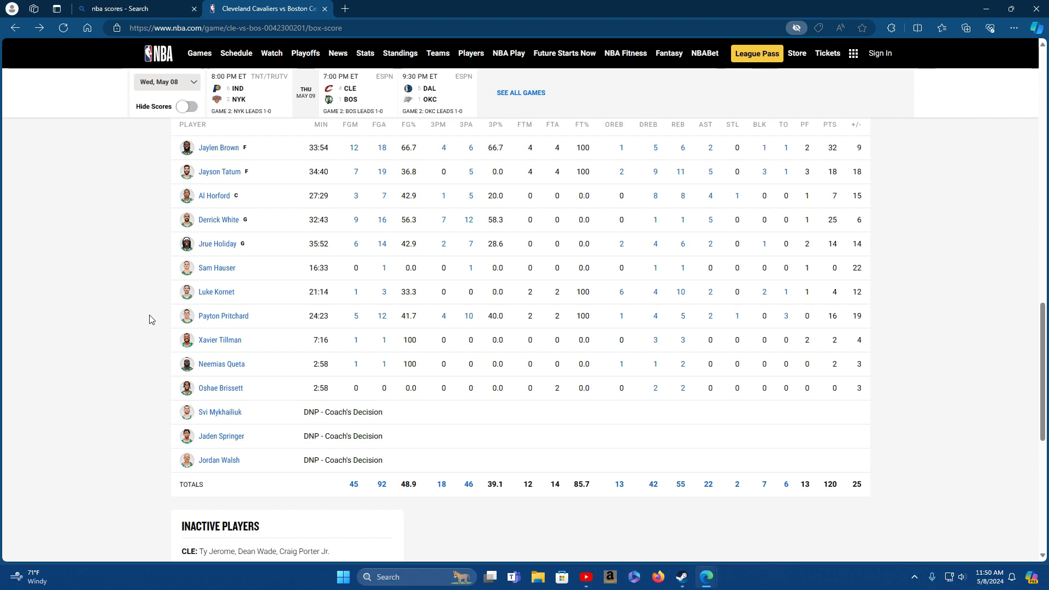
scroll(down, 3)
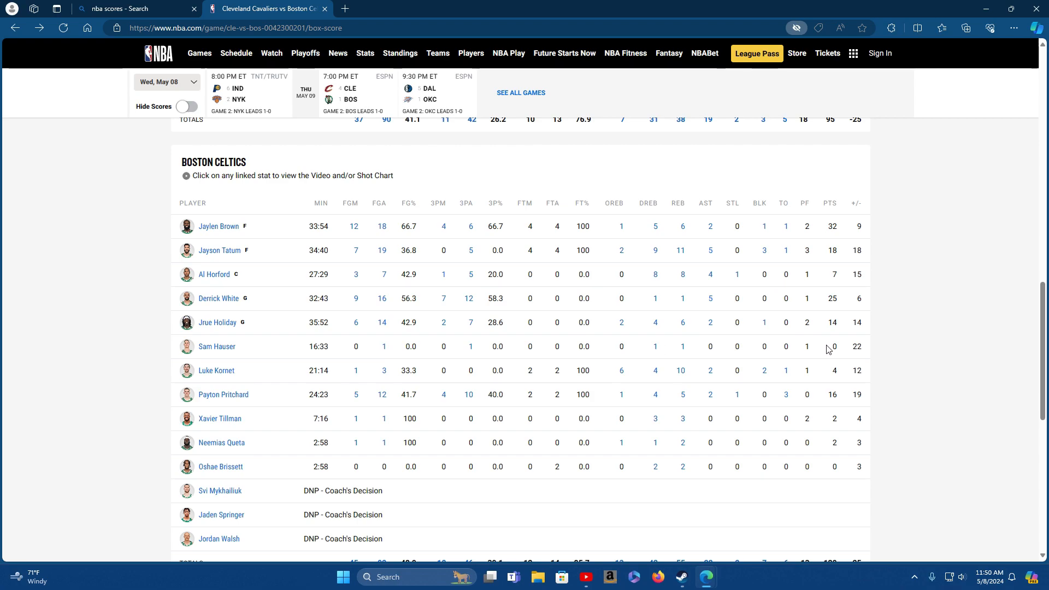
mouse_move(734, 353)
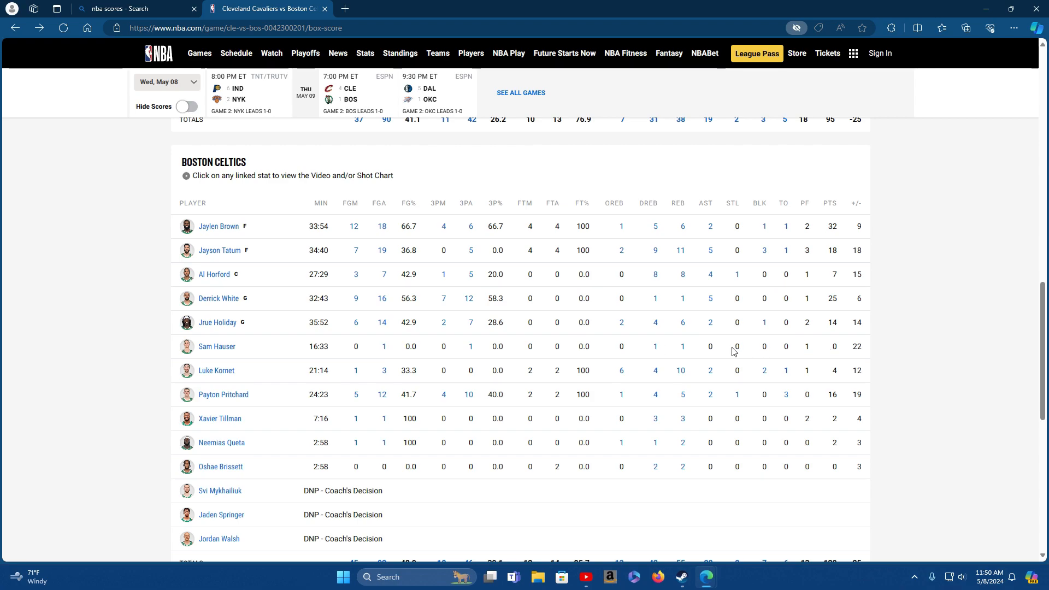
mouse_move(785, 353)
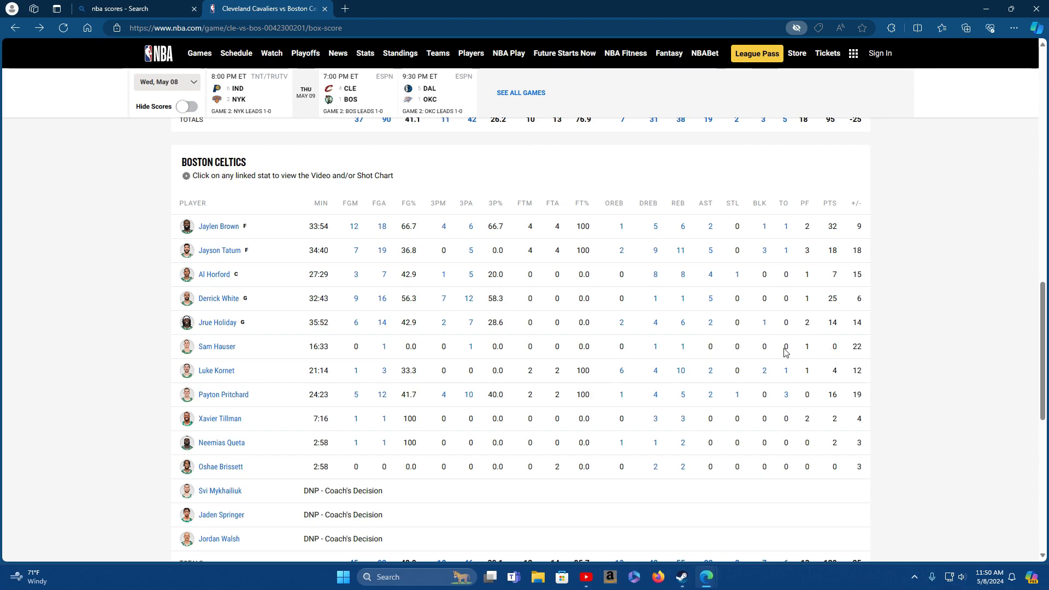
mouse_move(834, 394)
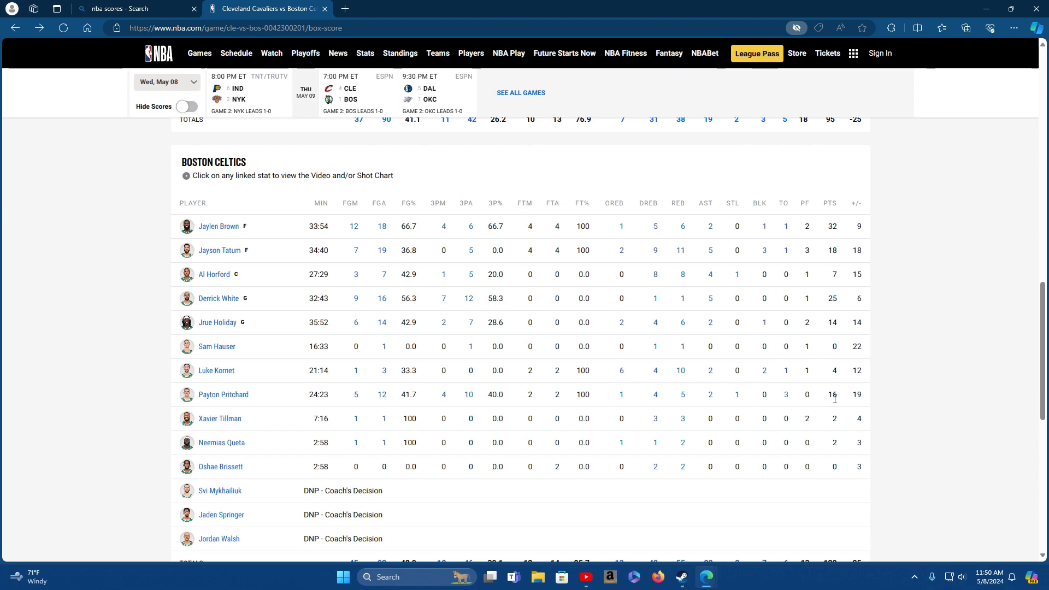
mouse_move(815, 400)
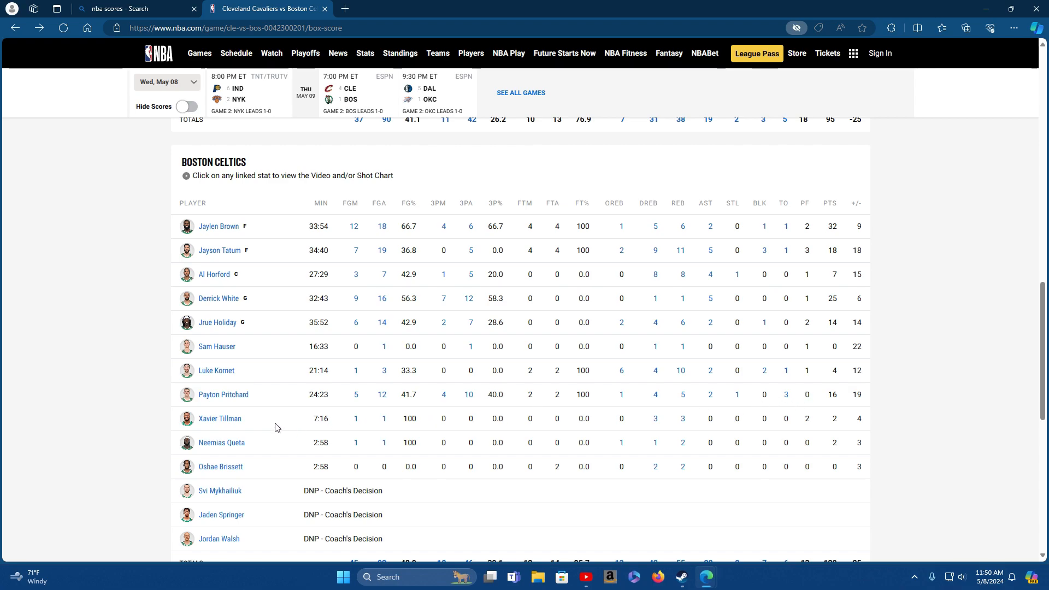
scroll(down, 3)
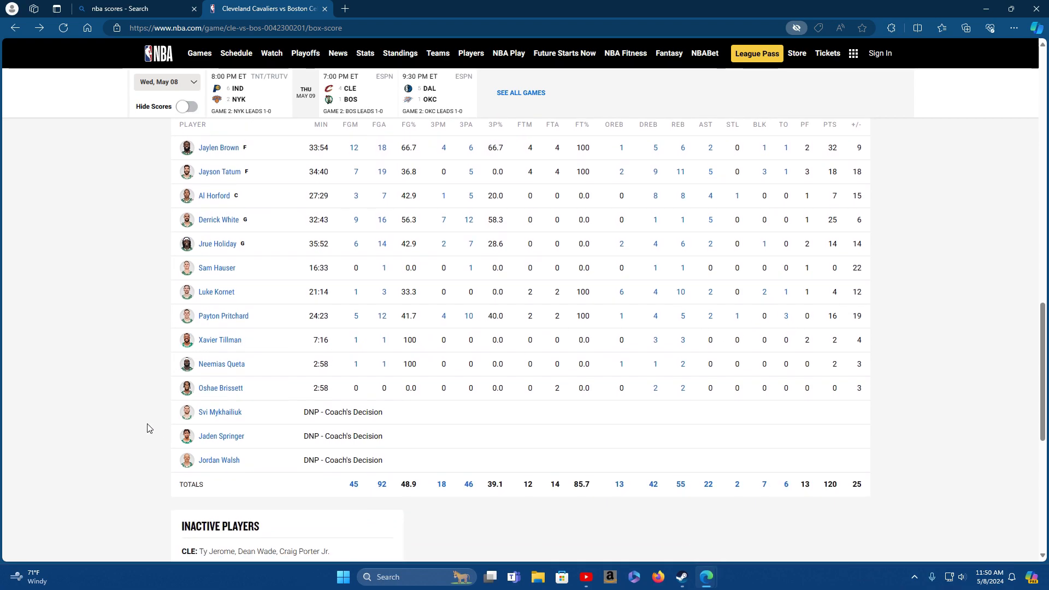
scroll(down, 3)
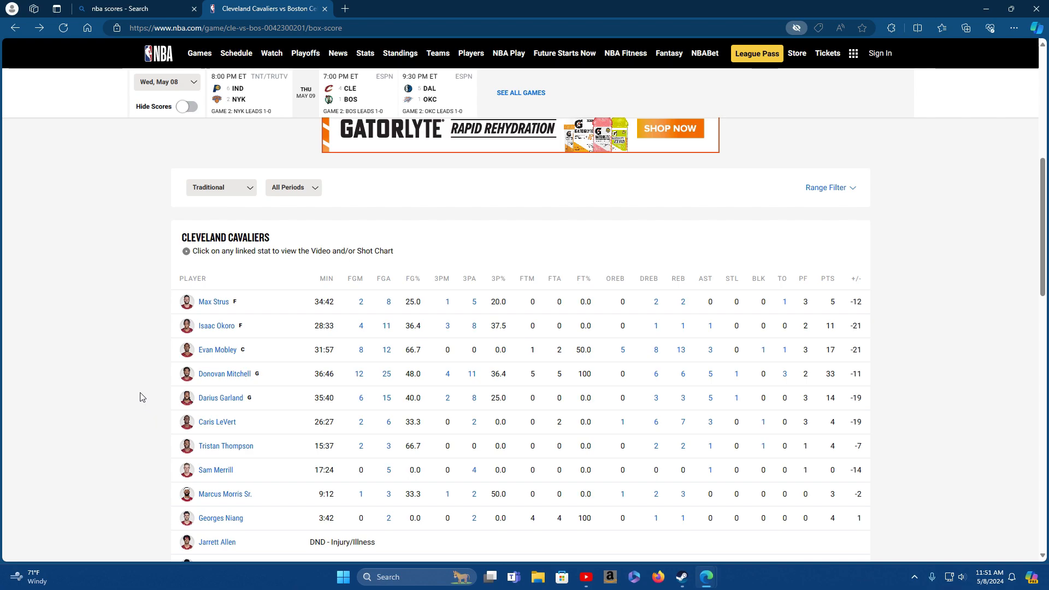
mouse_move(937, 363)
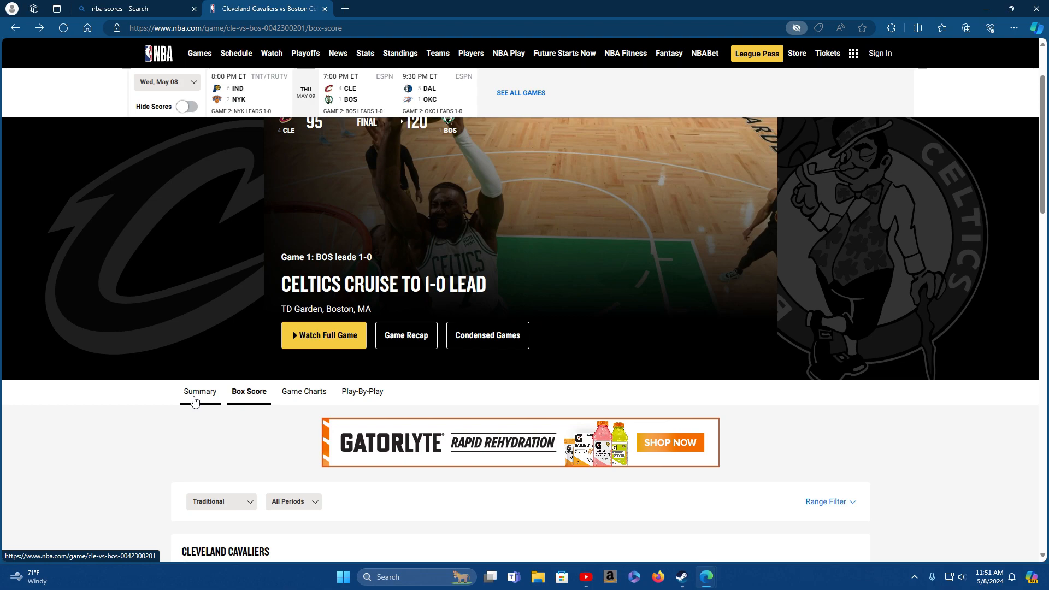
mouse_move(70, 442)
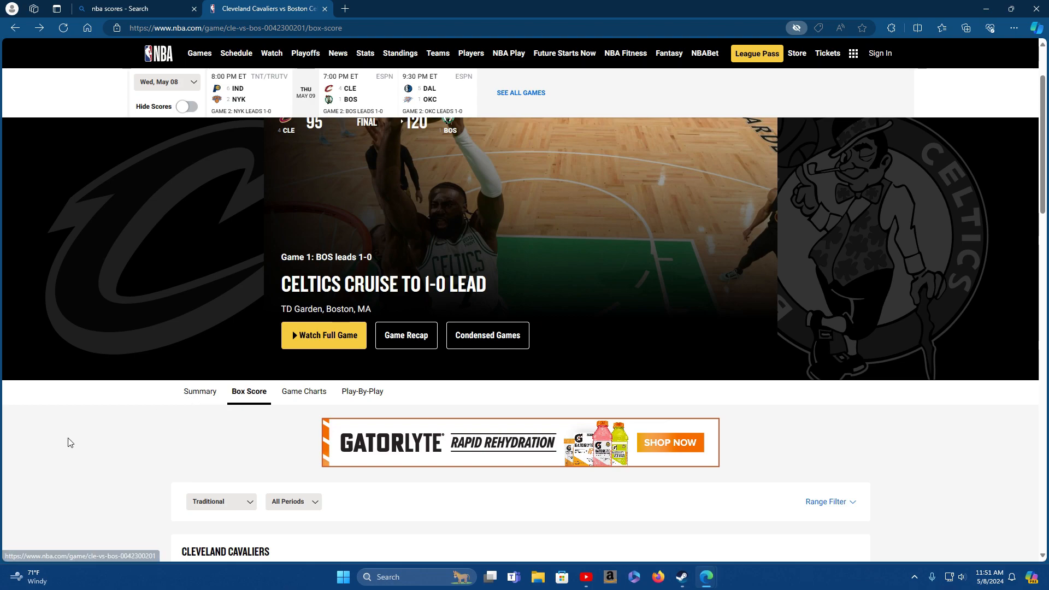